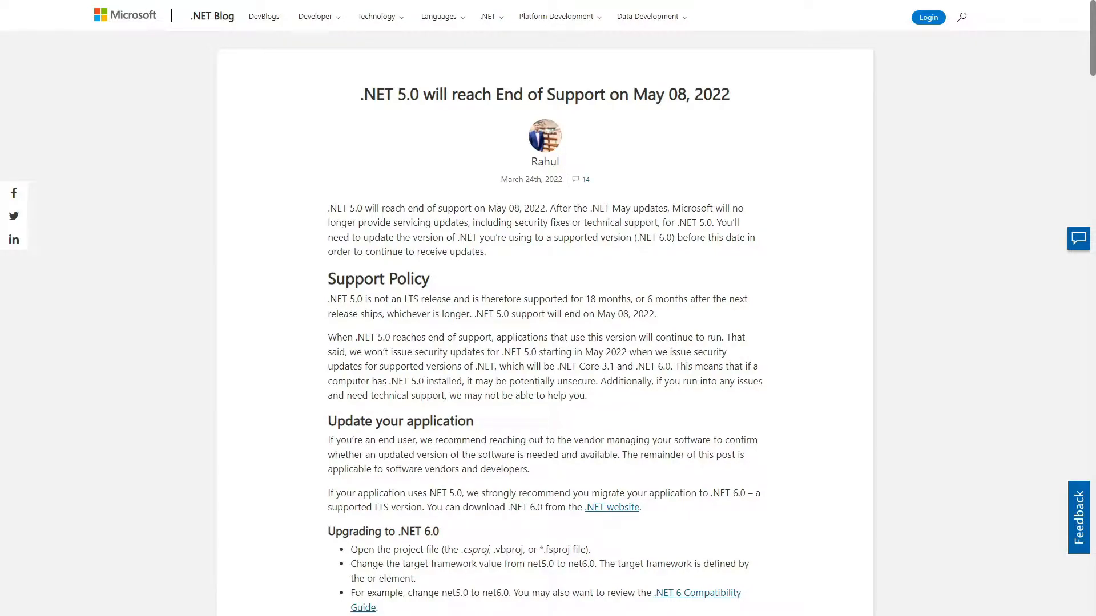
scroll(down, 3)
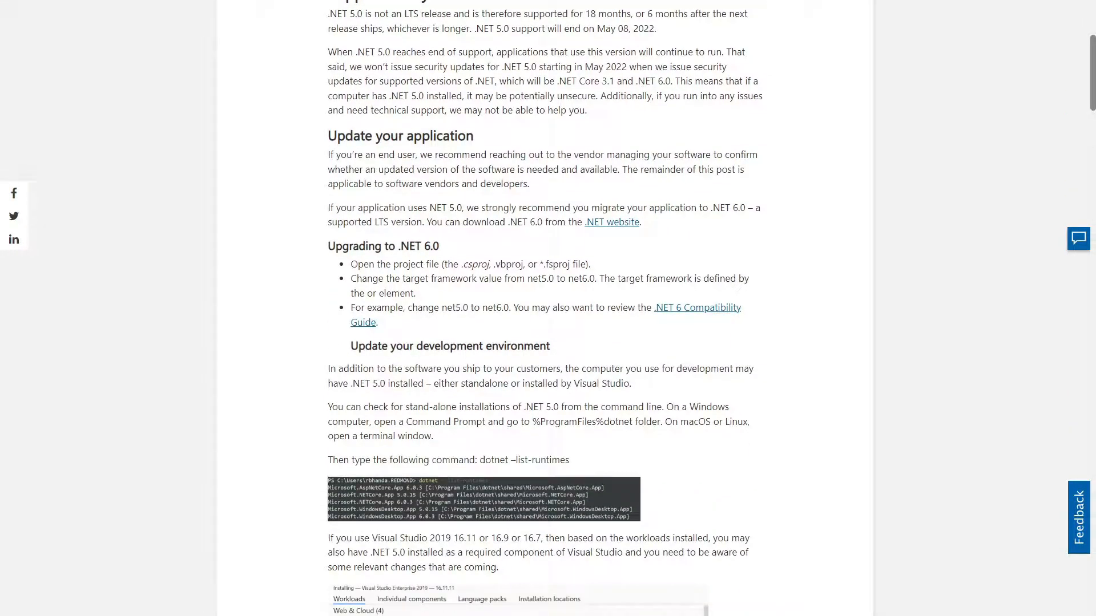
scroll(down, 3)
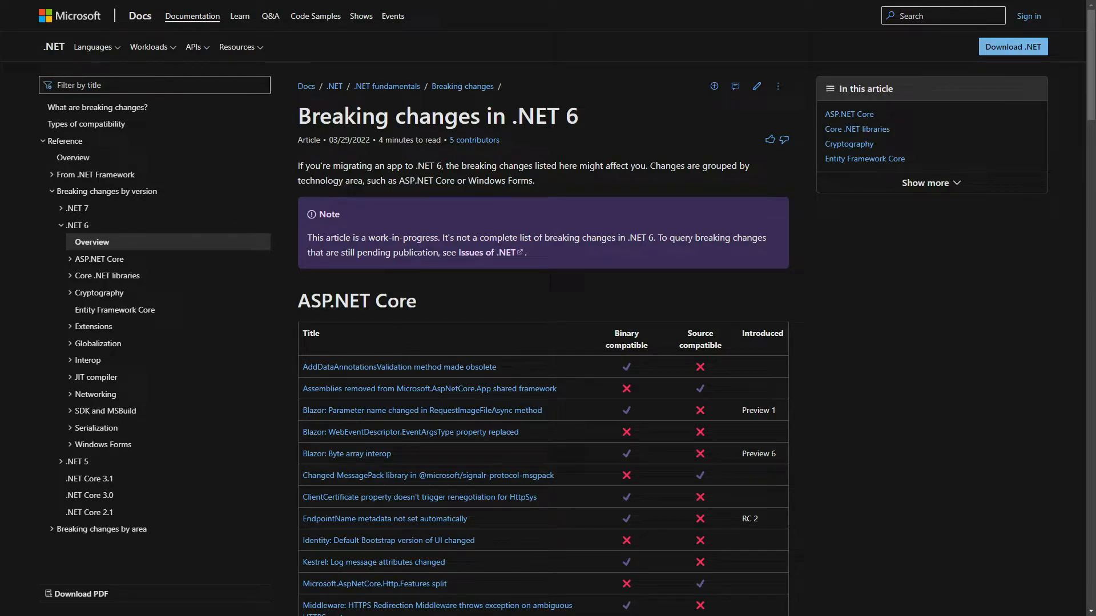
scroll(down, 3)
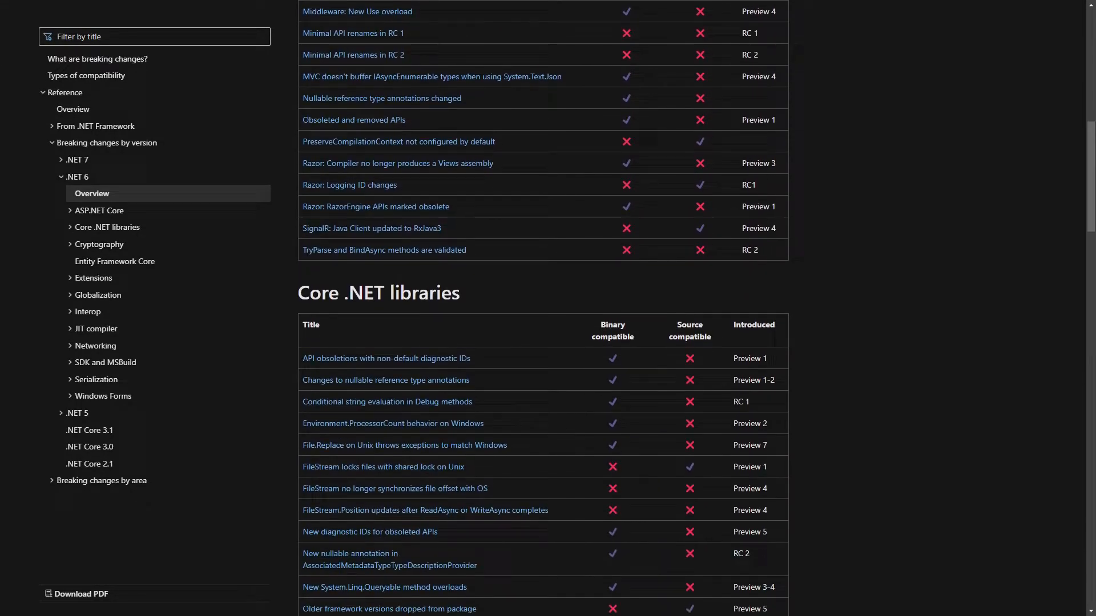